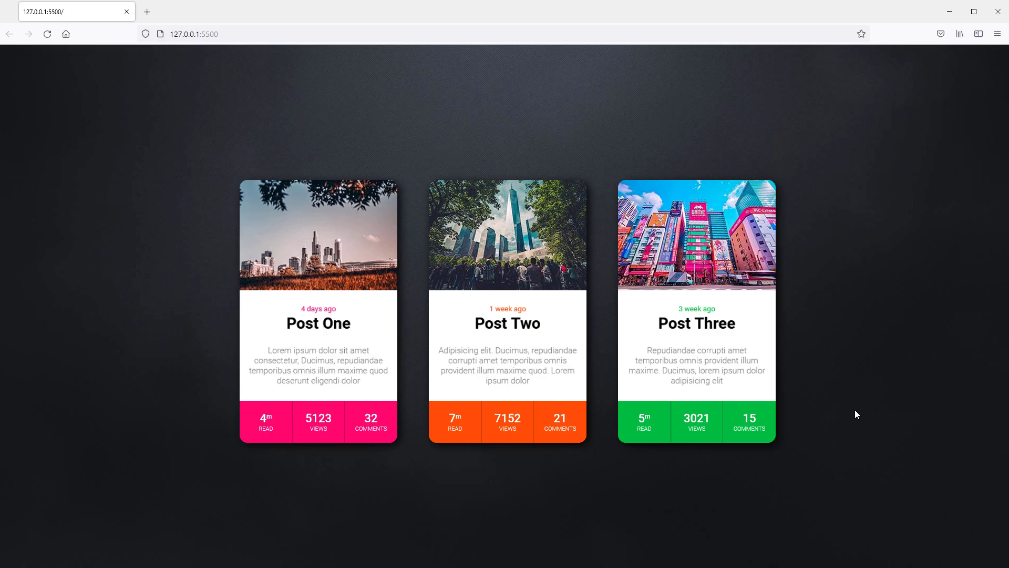
pyautogui.moveTo(462, 299)
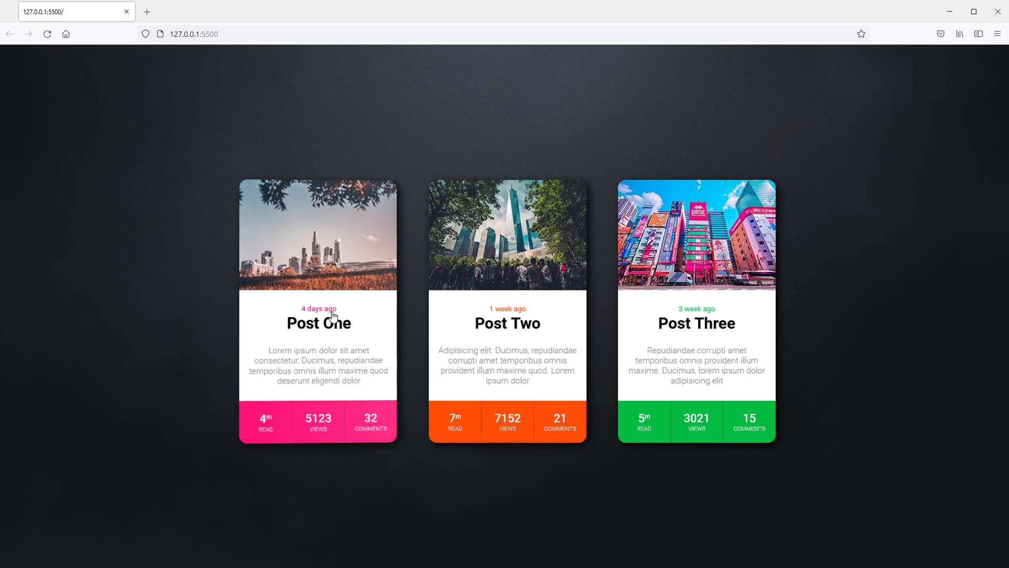
pyautogui.moveTo(516, 280)
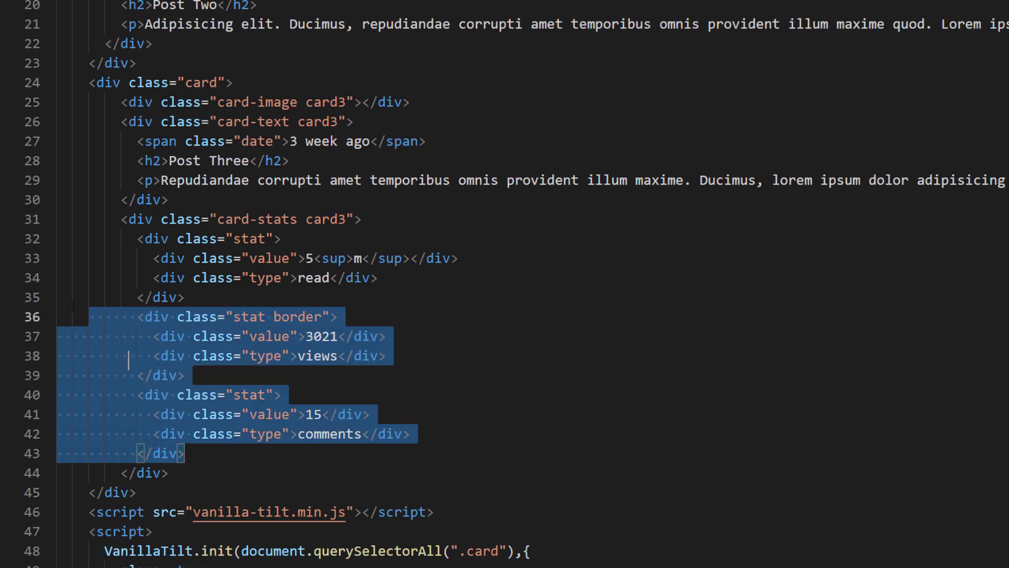
# Set .card rows to 210px 250px 20px, background #1d1d1d, color white, text-align justify.
pyautogui.press('Delete')
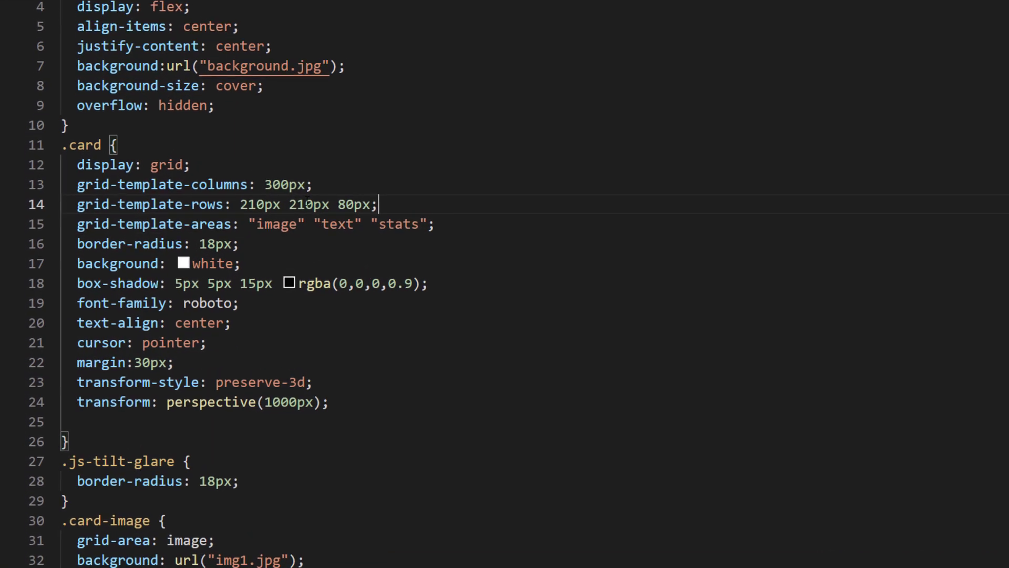
pyautogui.write('250px')
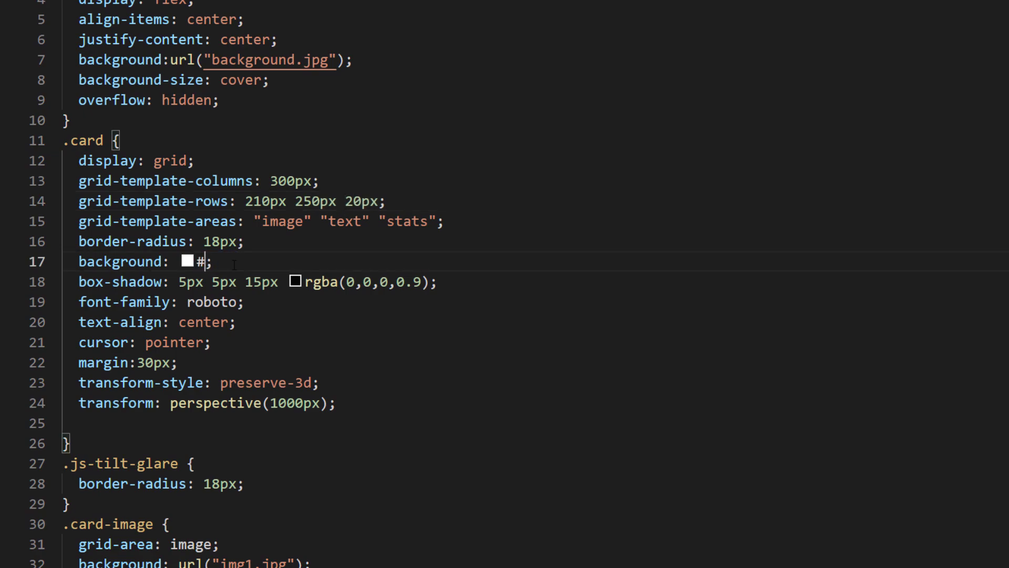
pyautogui.write('1d1d1d')
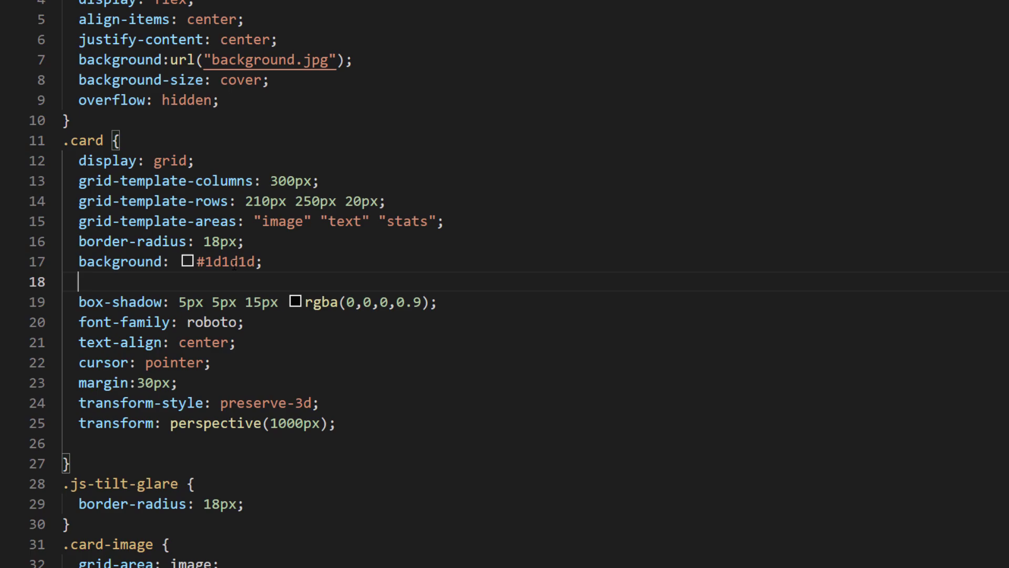
pyautogui.write('color: white;')
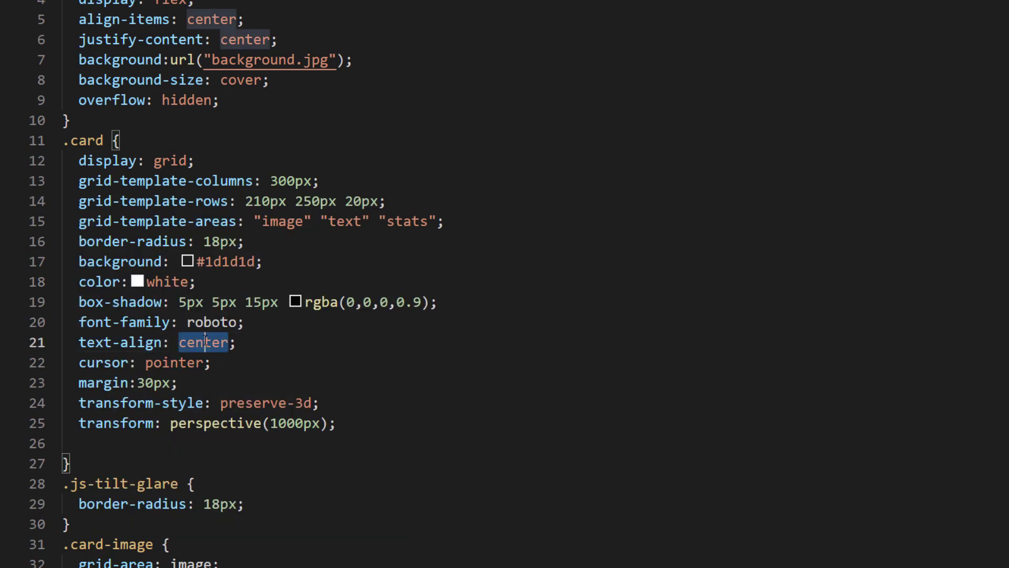
pyautogui.write('justify')
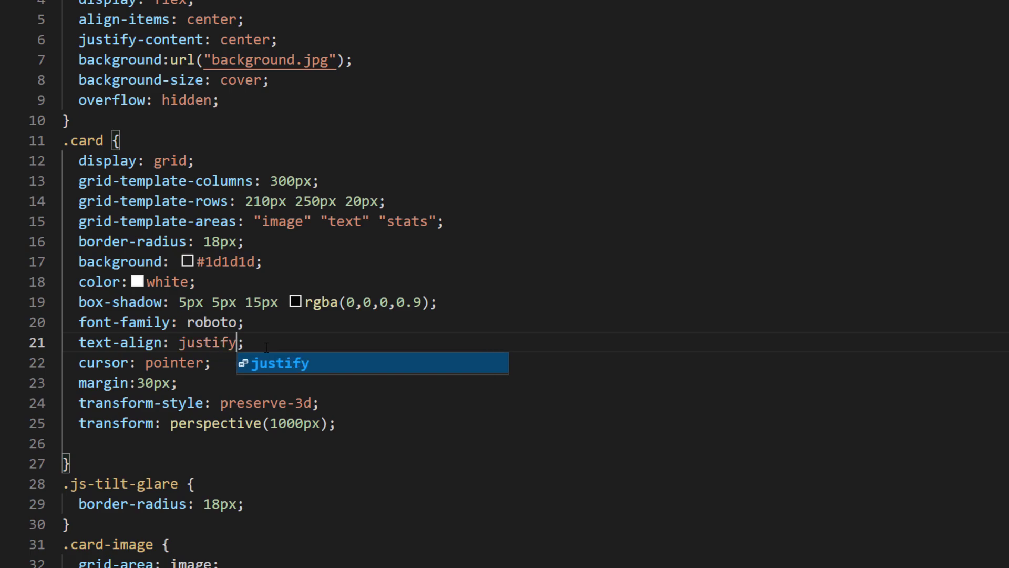
pyautogui.scroll(-3)
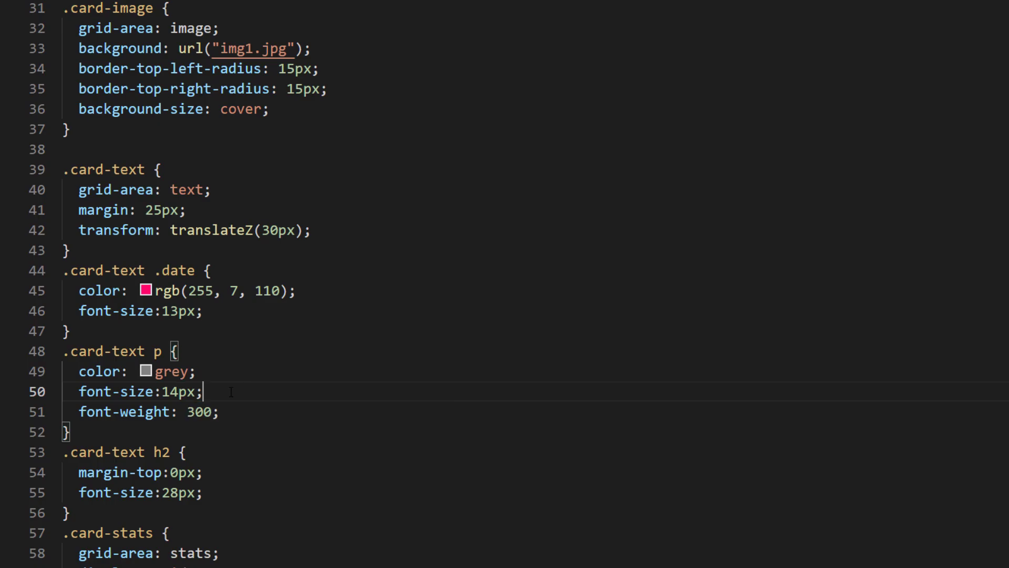
# Change the .card-image background to linear-gradient(#fff0 0%, #fff0 70%, #1d1d1d 100%) over img1.jpg.
pyautogui.click(78, 11)
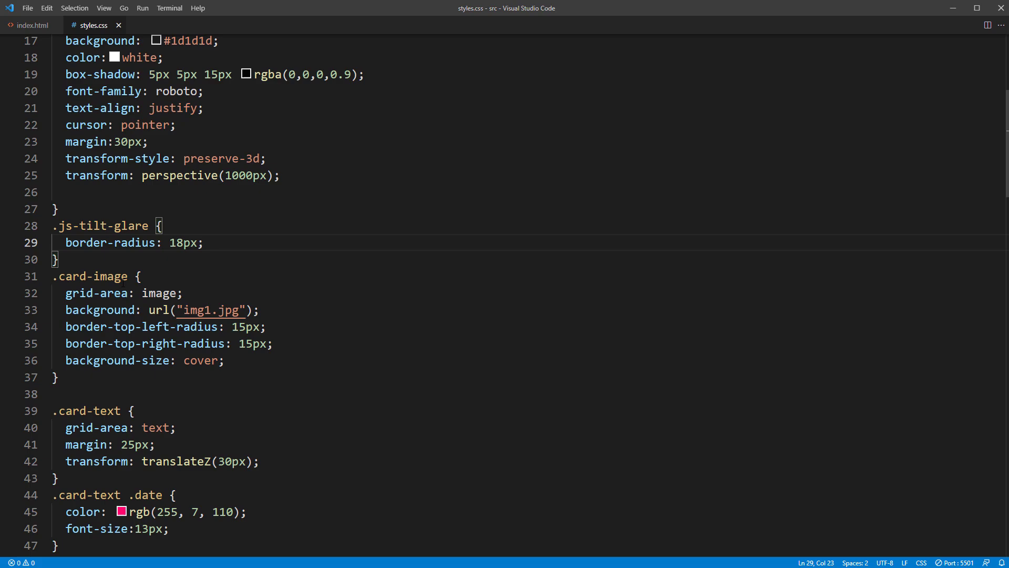
pyautogui.write('linea')
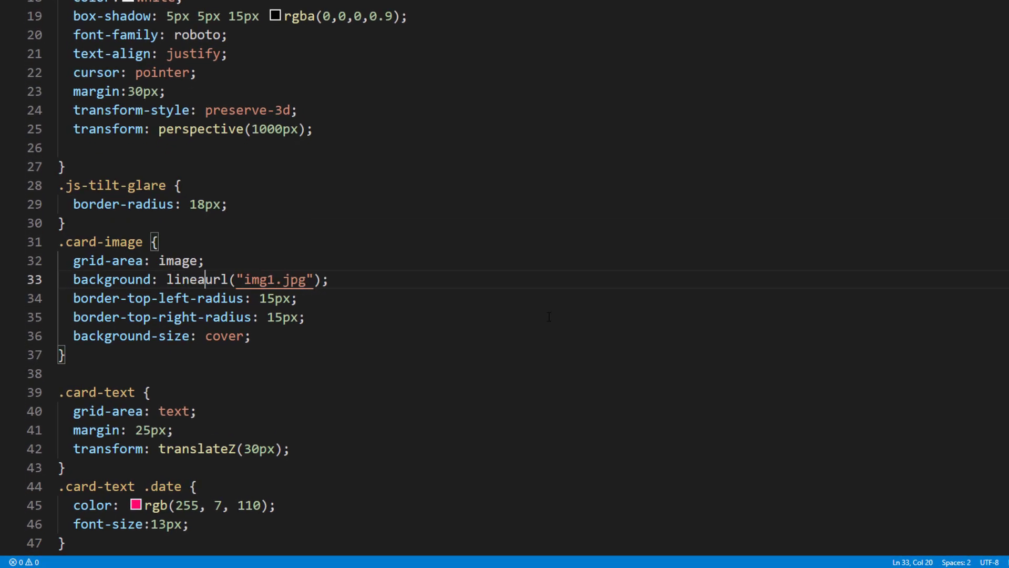
pyautogui.write('-gradient(),')
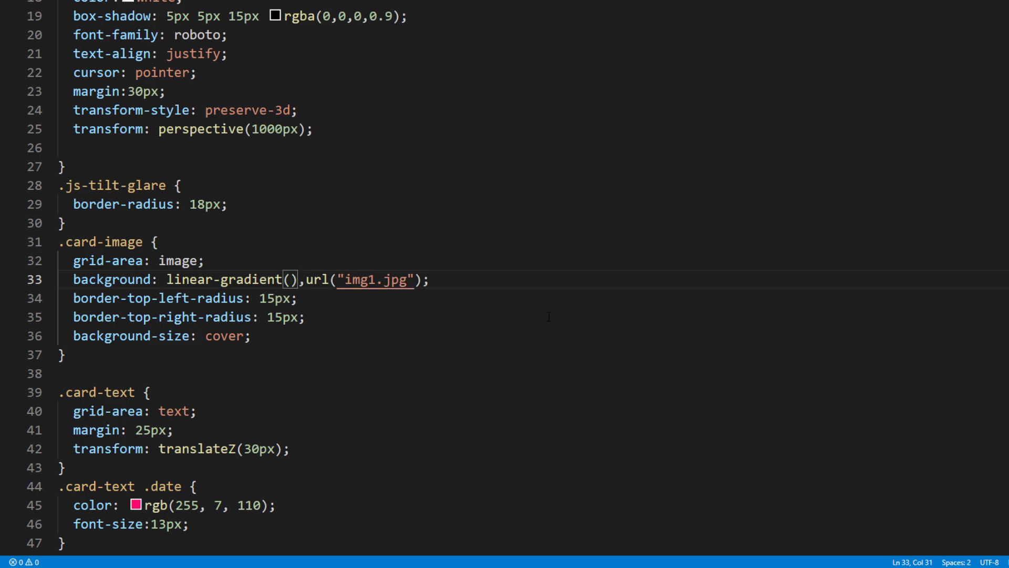
pyautogui.write('#fff0 0%,')
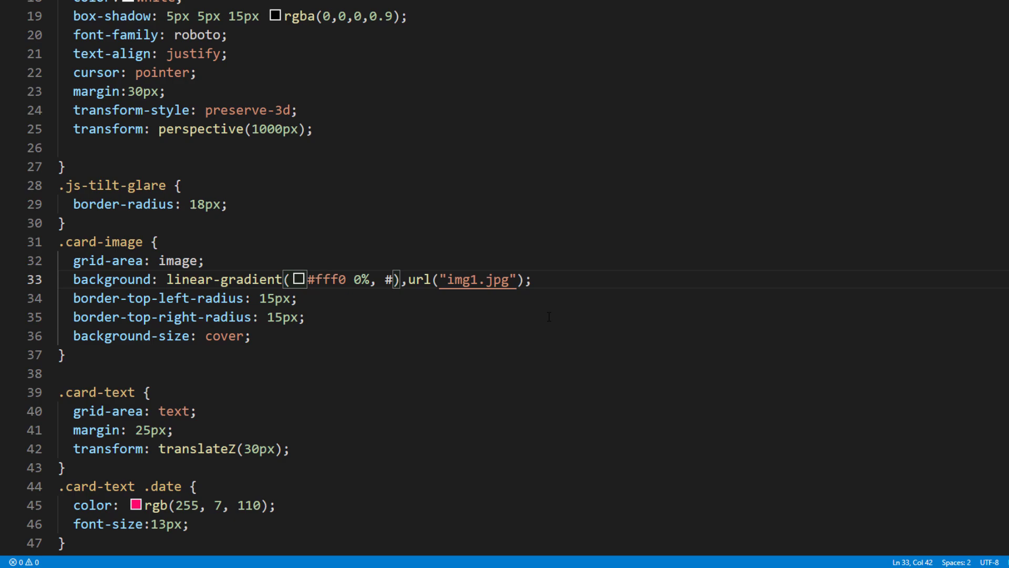
pyautogui.write('#fff0 70%, #1d1d1d')
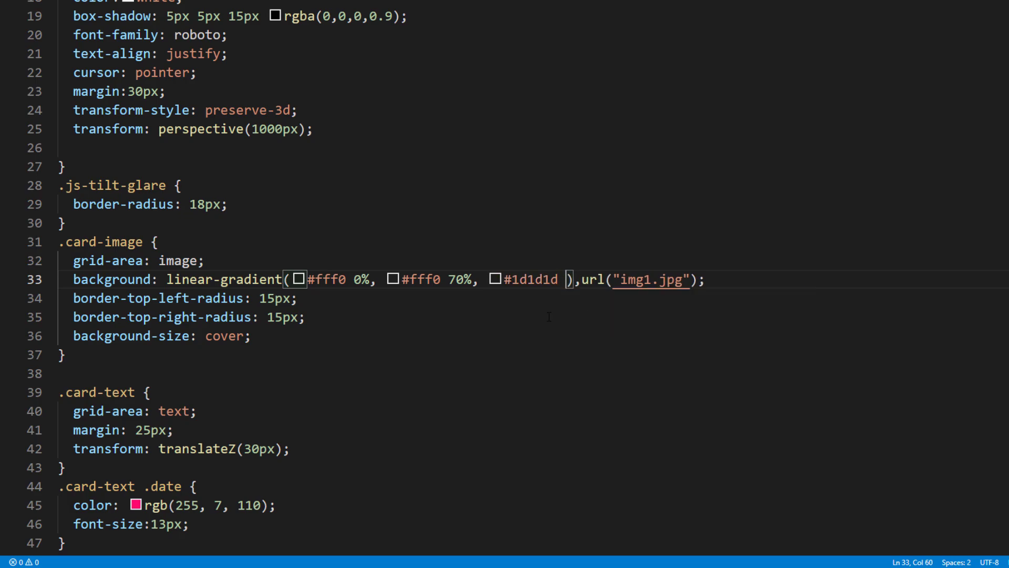
pyautogui.write('100%')
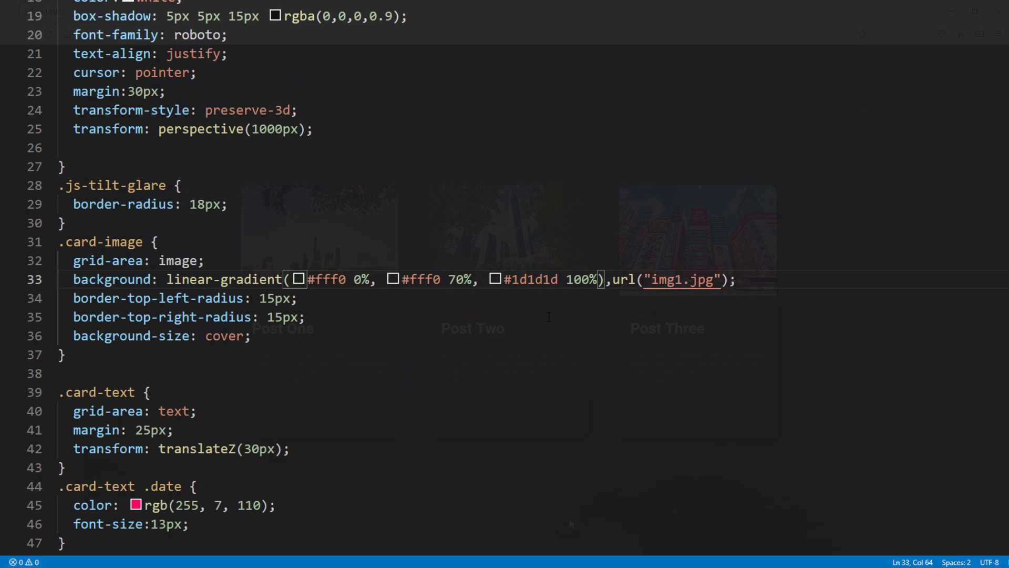
pyautogui.click(77, 11)
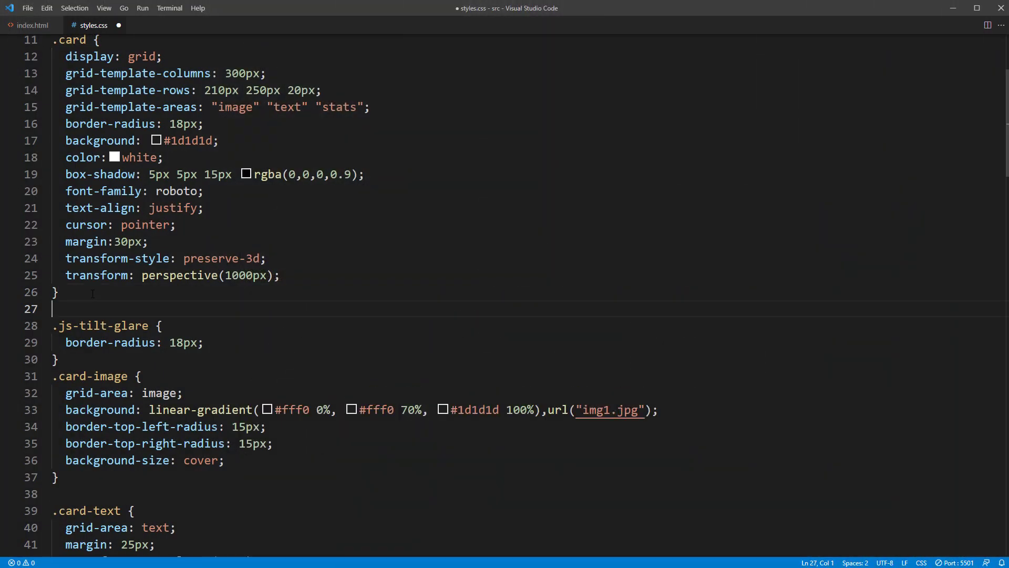
# Create a .rgb::after rule with empty content and a 45deg rainbow gradient background.
pyautogui.write('.rgb::after {')
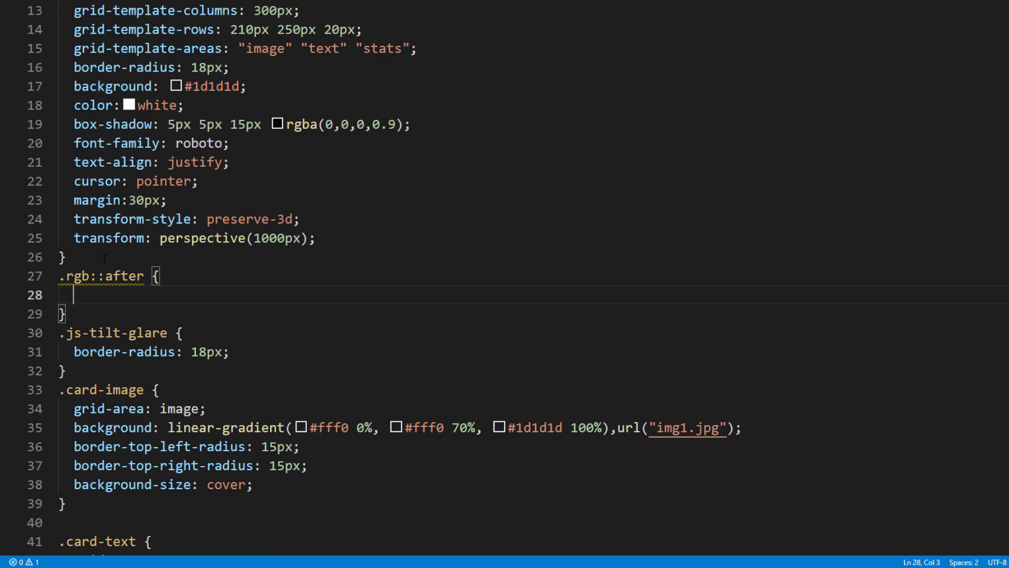
pyautogui.write('content:""')
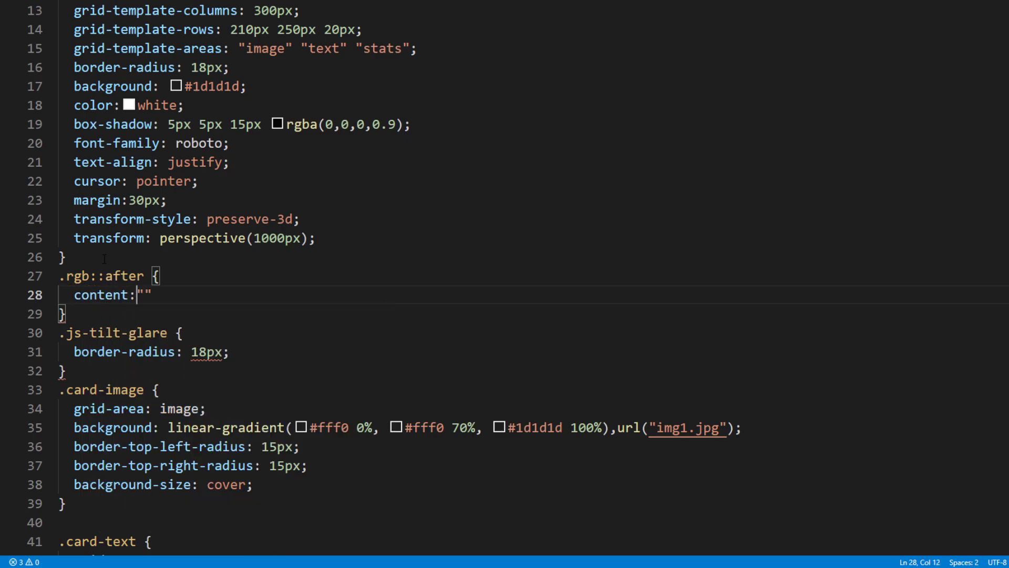
pyautogui.write('background: linear-gradient(')
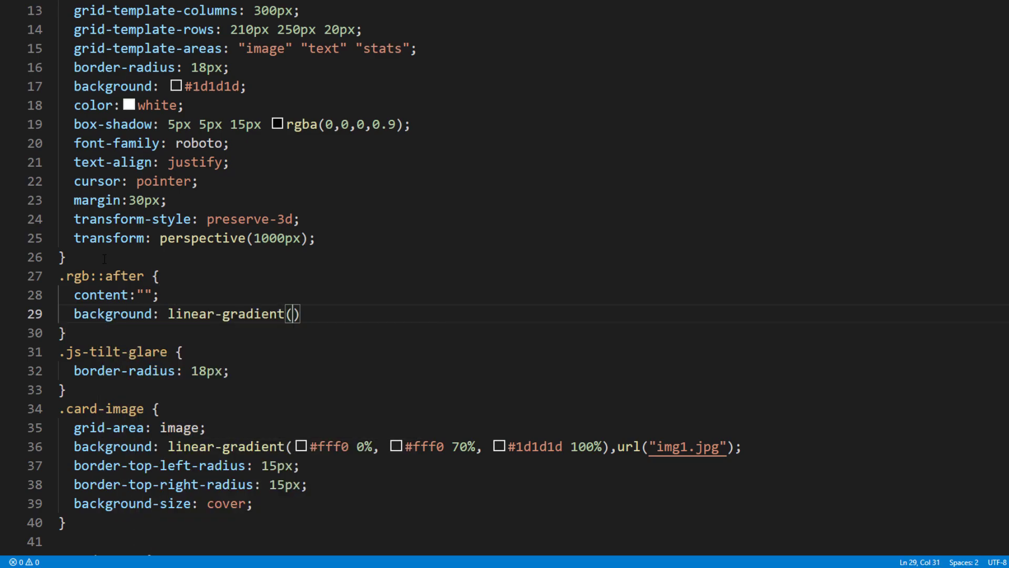
pyautogui.write('45deg,')
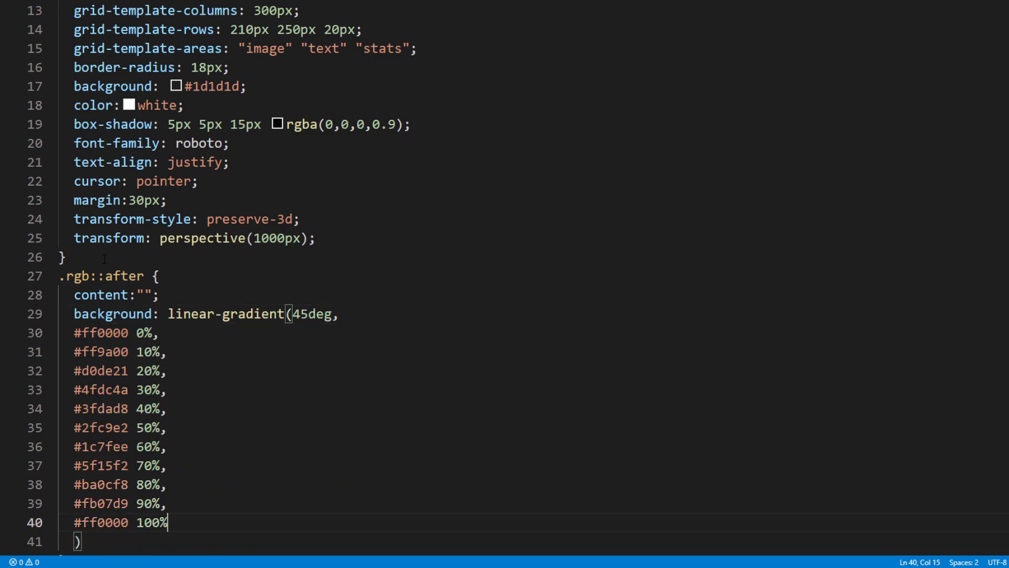
pyautogui.scroll(-3)
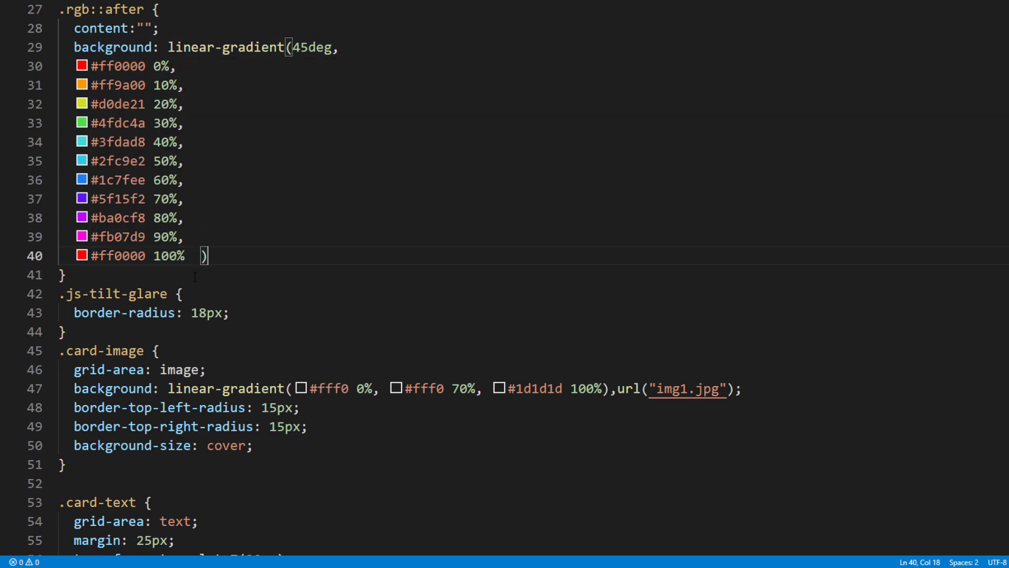
# Add repeat 0% 0% / 300% 100% to the background, plus position absolute and inset -3px.
pyautogui.write('repeat 0% 0')
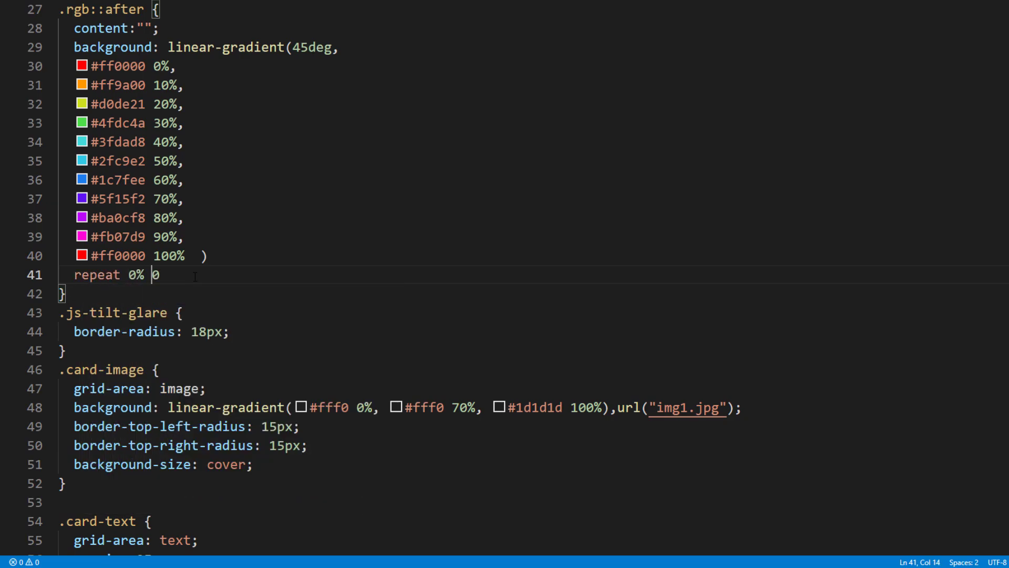
pyautogui.write('% / 300% 100%')
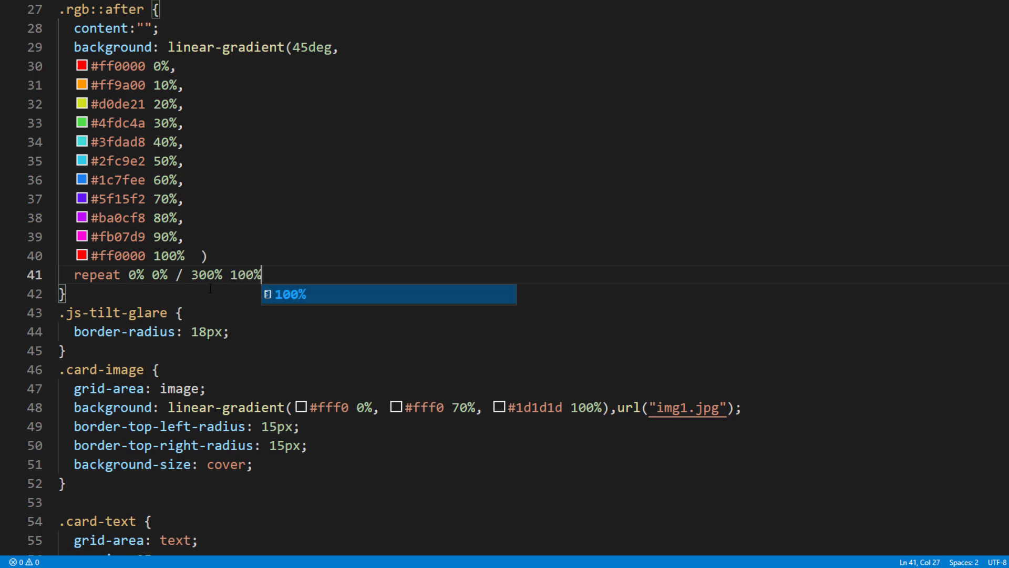
pyautogui.write(';')
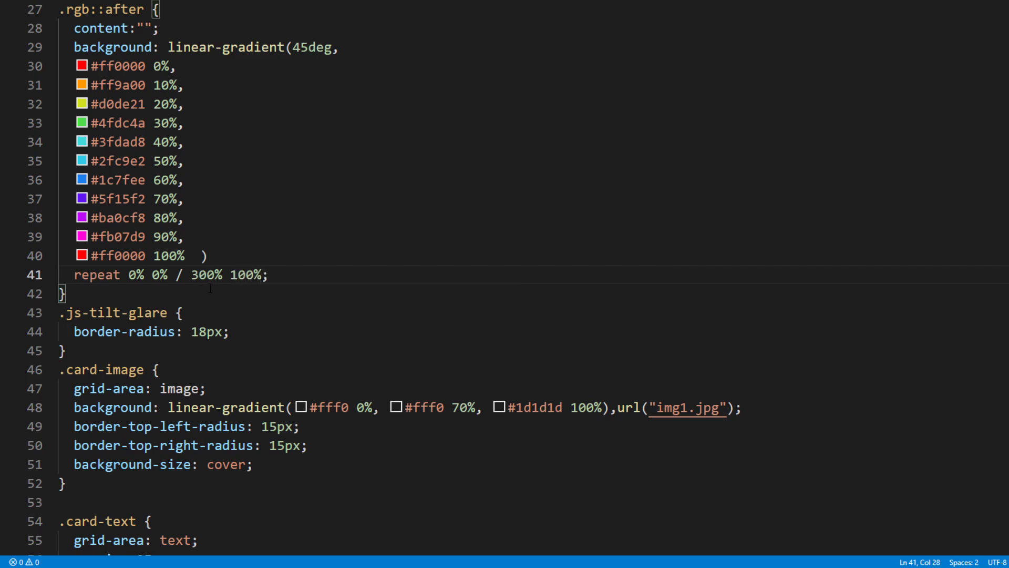
pyautogui.write('position')
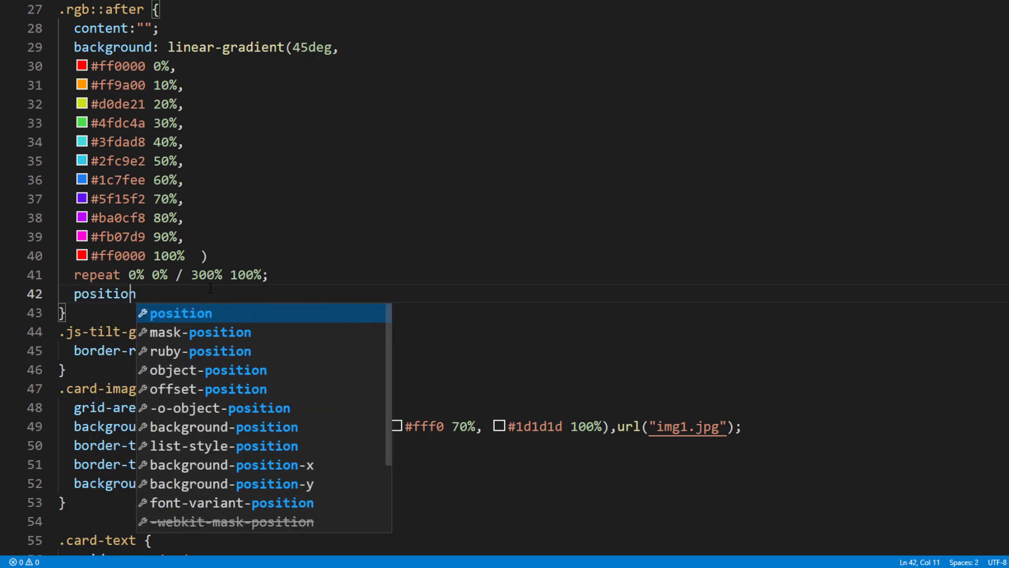
pyautogui.write(': absolute')
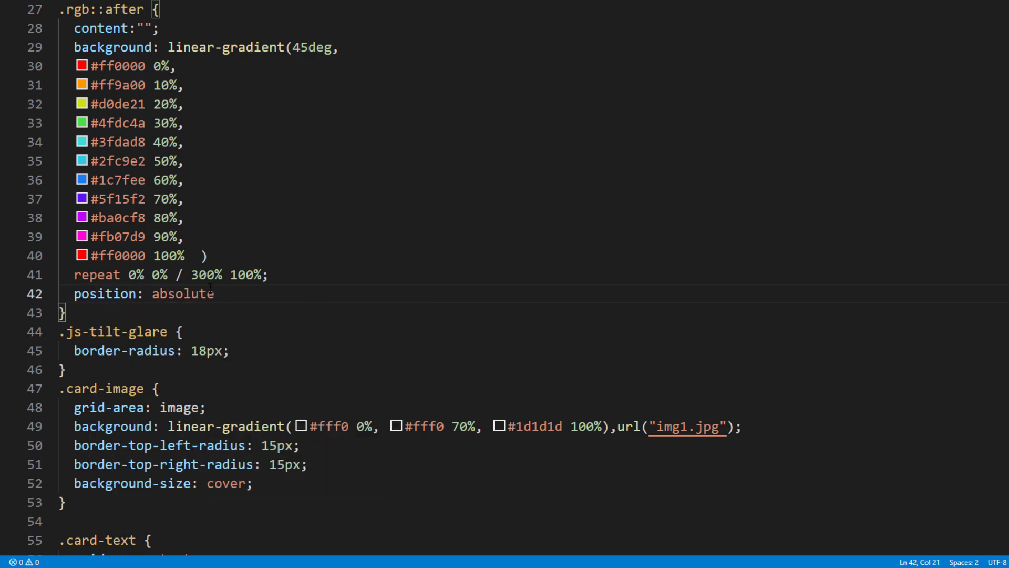
pyautogui.write('inset')
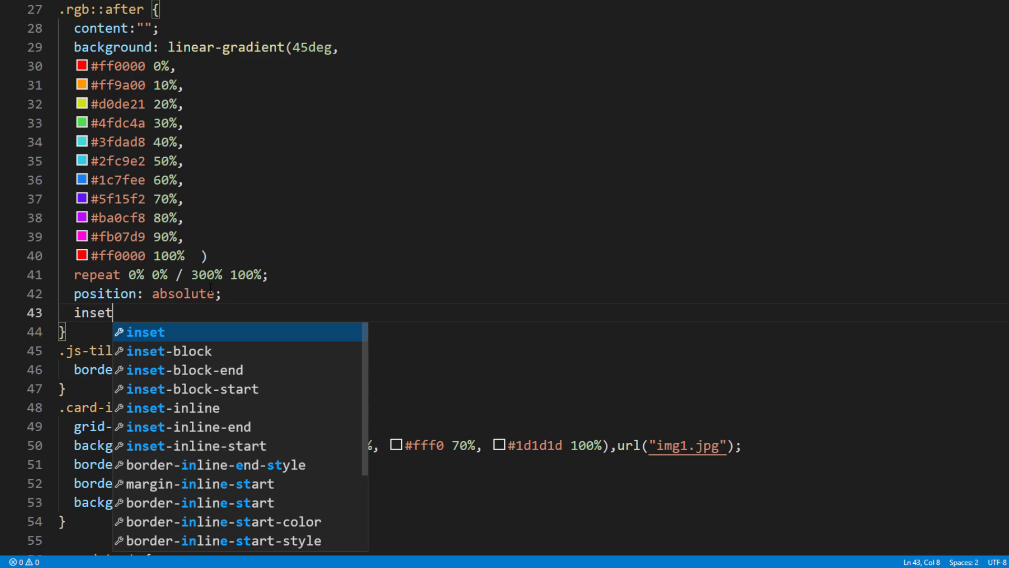
pyautogui.write(': -3px;')
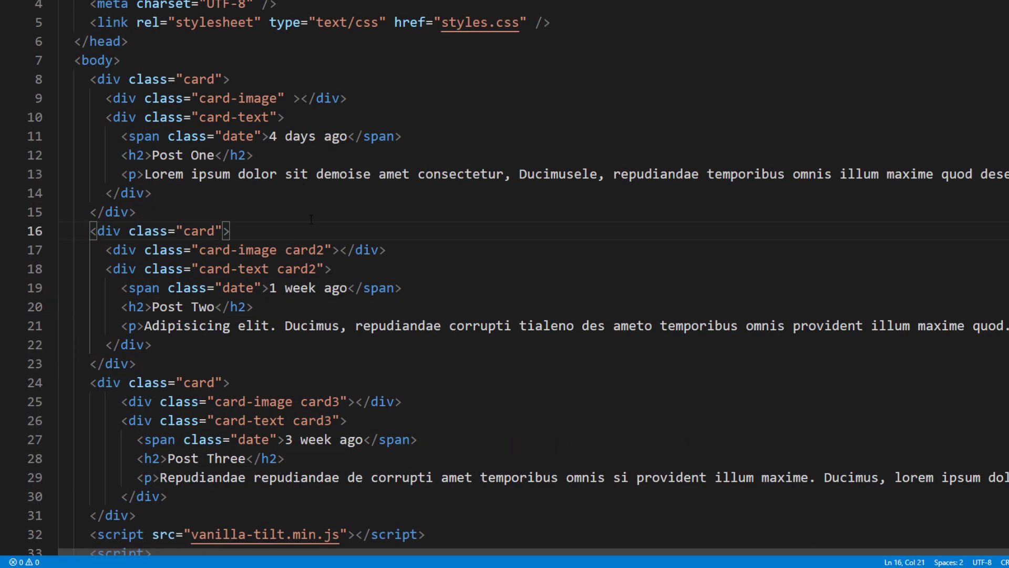
# Add the rgb class to the second card div in index.html.
pyautogui.write('rgb')
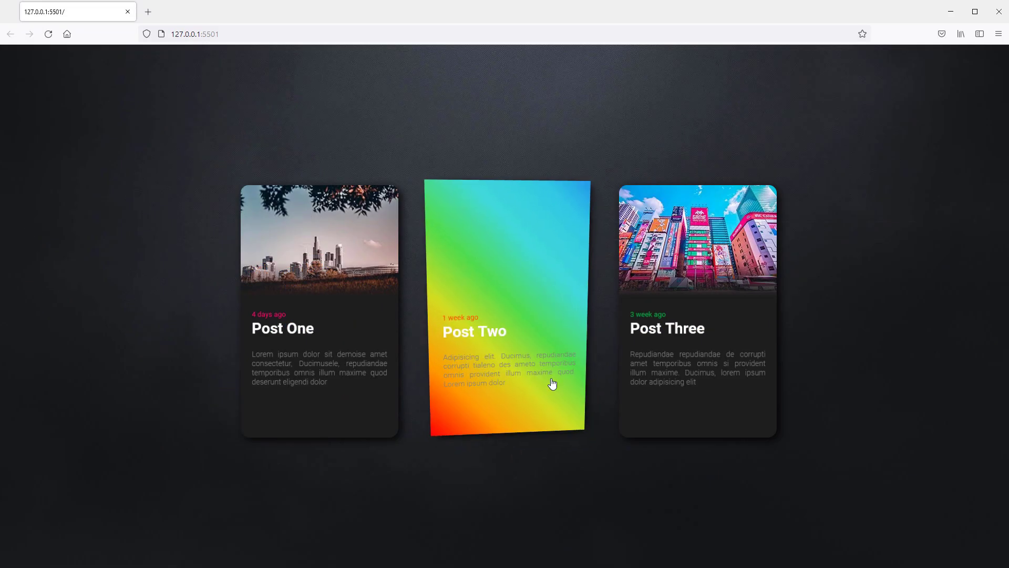
pyautogui.moveTo(675, 487)
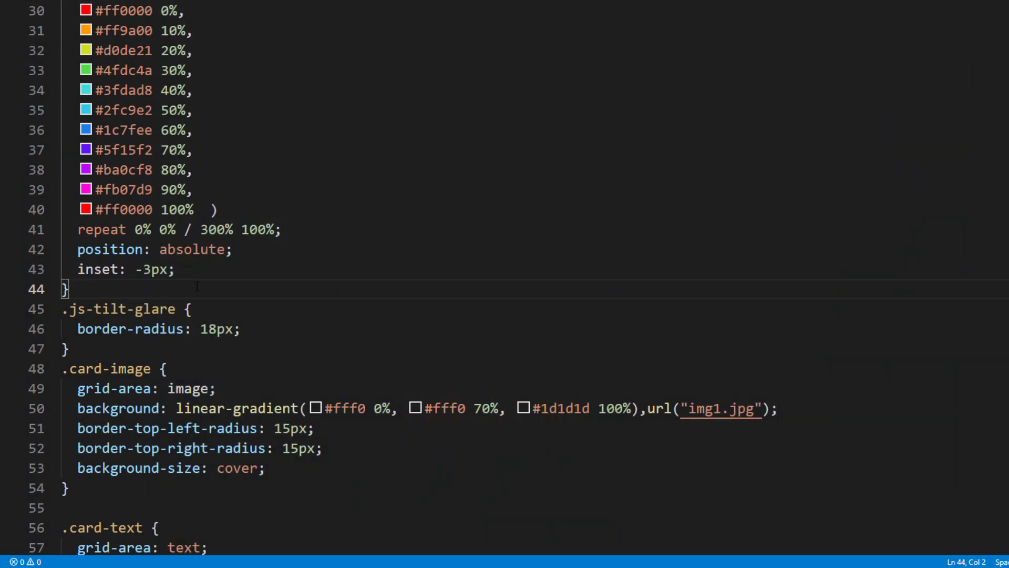
pyautogui.write('@keyframes rgb {')
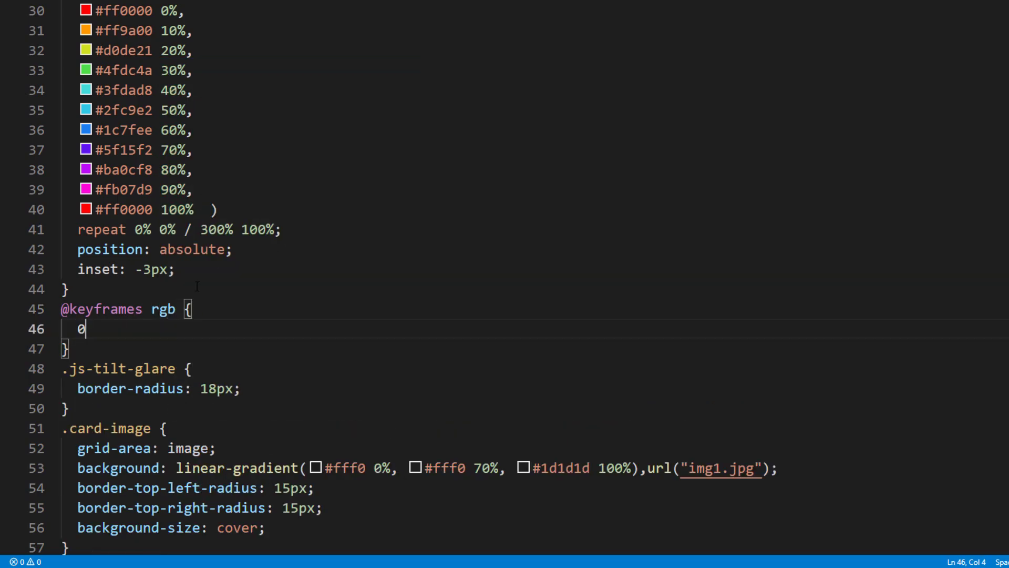
pyautogui.write('% {background-position: ;')
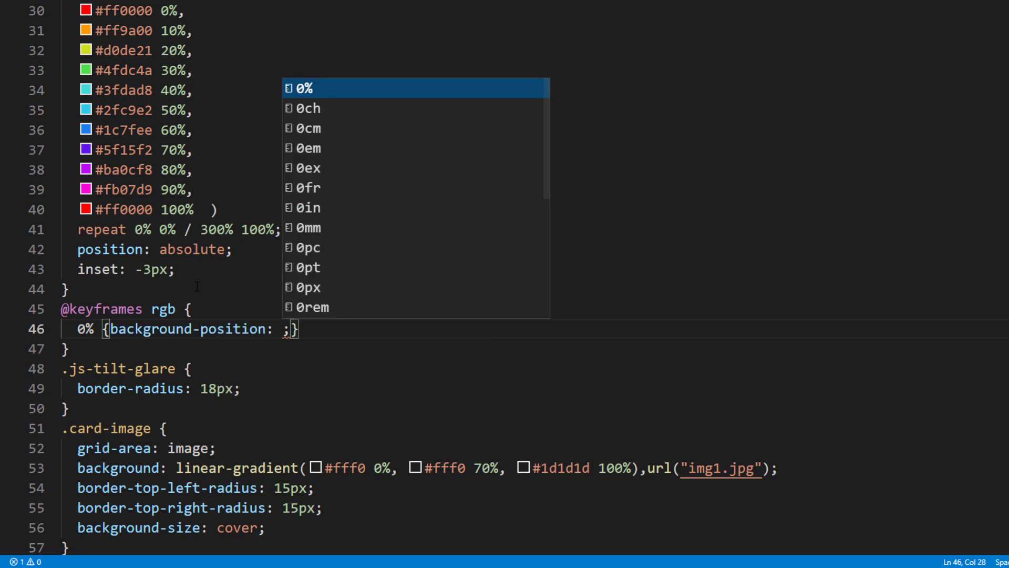
pyautogui.write('0% 50%')
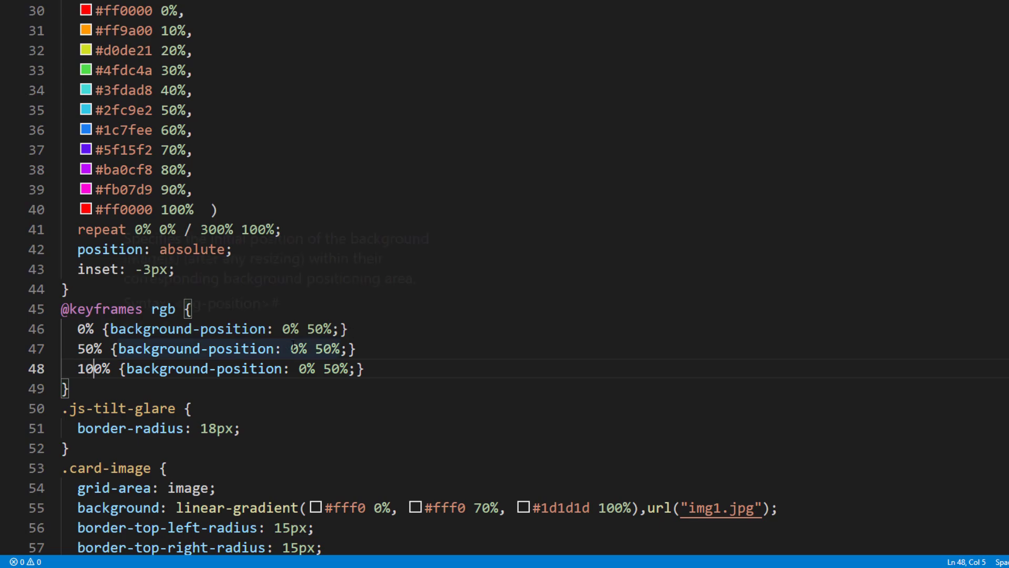
pyautogui.write('100')
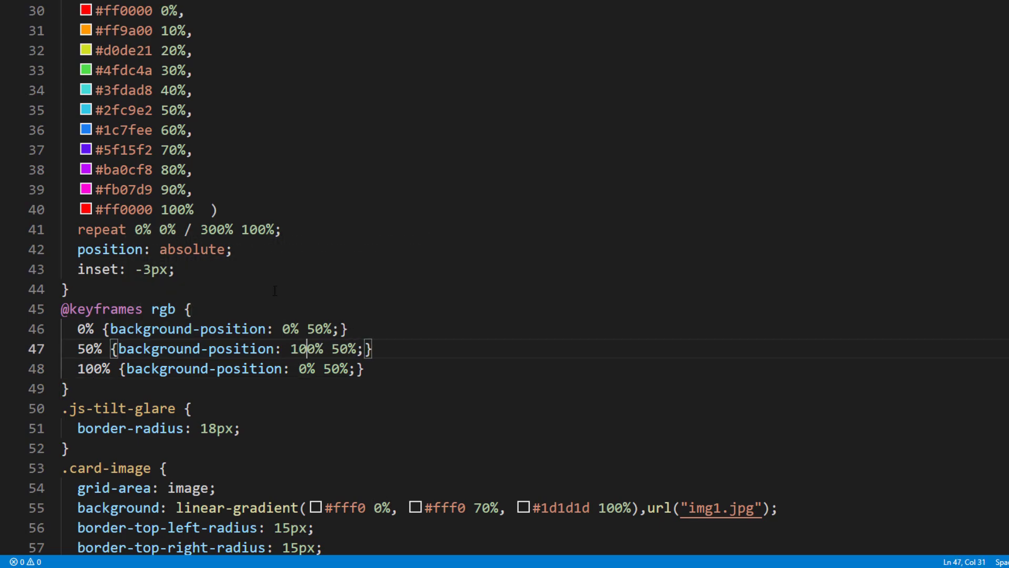
# Apply animation: rgb 6s linear infinite to the .rgb::after rule.
pyautogui.write('animati')
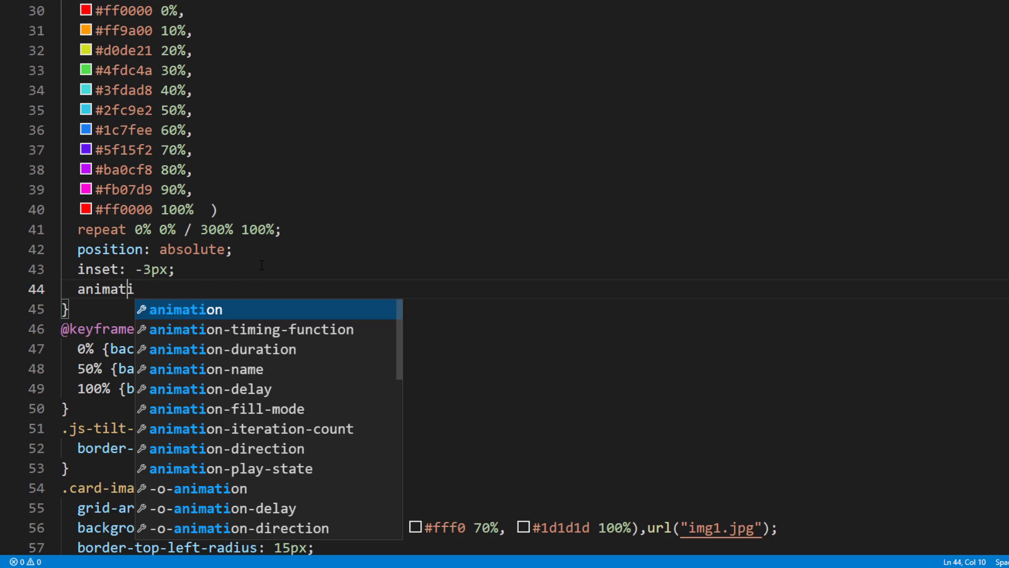
pyautogui.write('on: rgb 6s l')
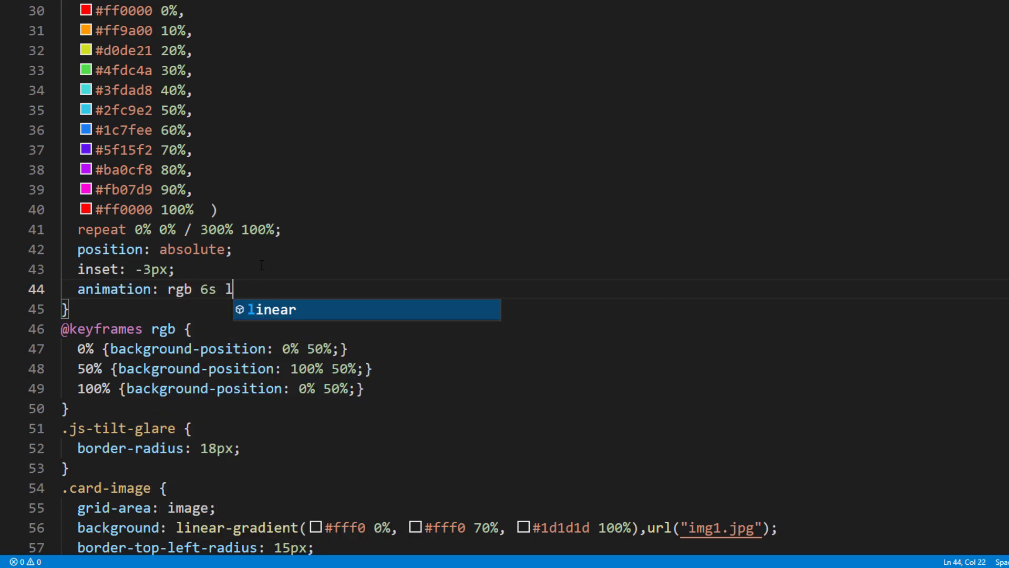
pyautogui.write('inear inf')
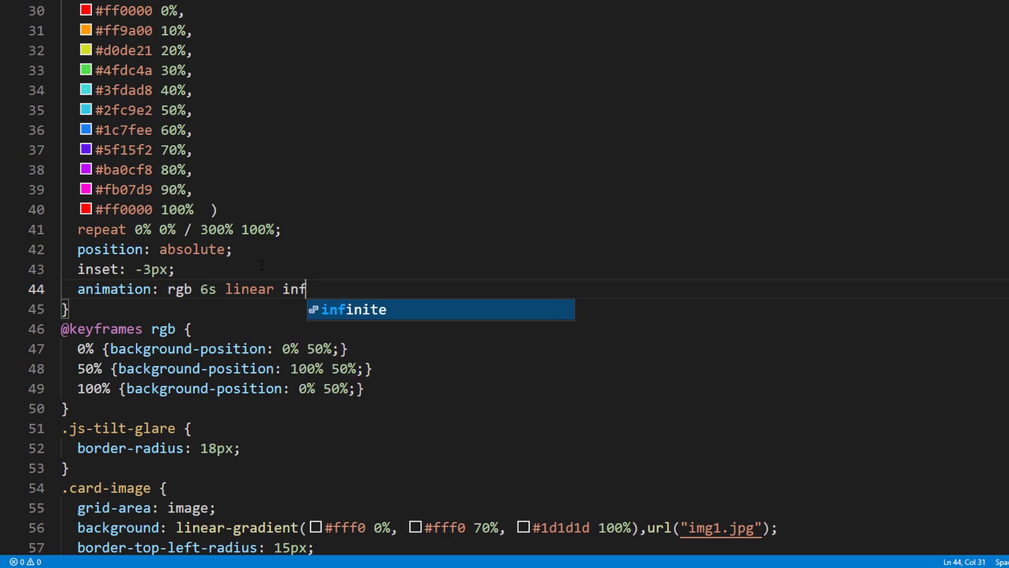
pyautogui.press('Tab')
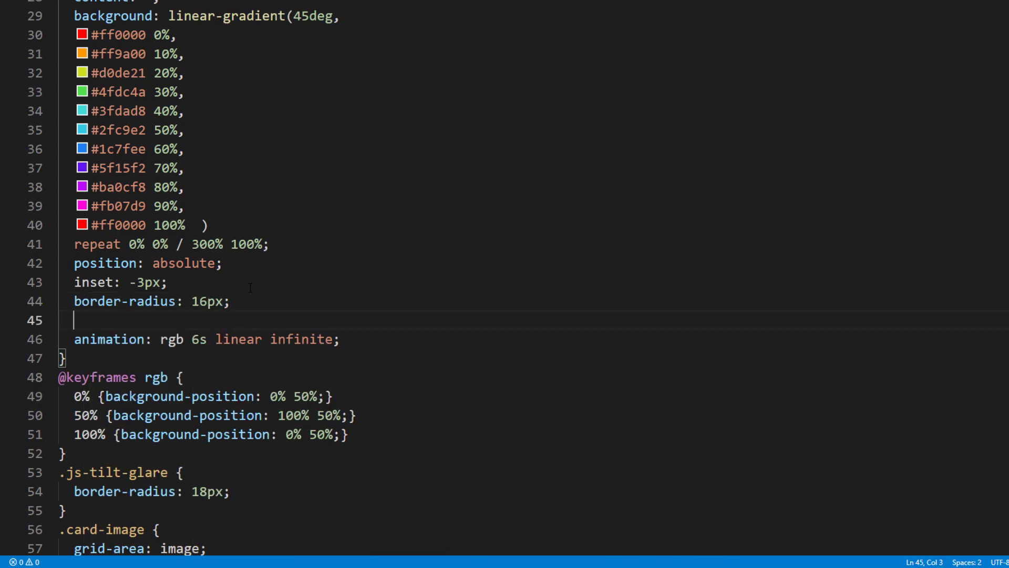
# Add filter blur(8px) and transform translateZ(-1px) with an /*or z-index */ comment.
pyautogui.write('filter: blur(8px);')
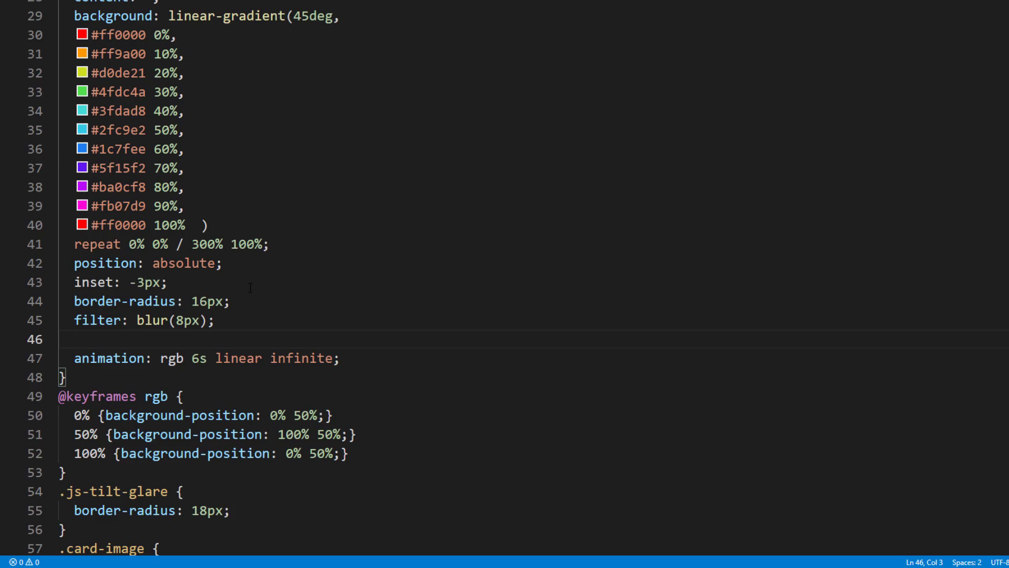
pyautogui.write('transform: ;')
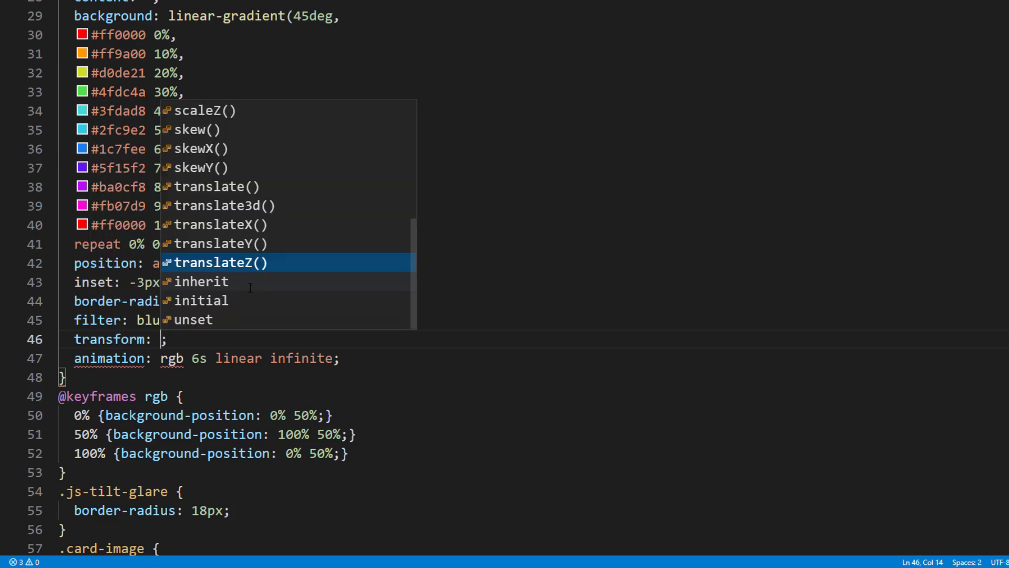
pyautogui.press('Enter')
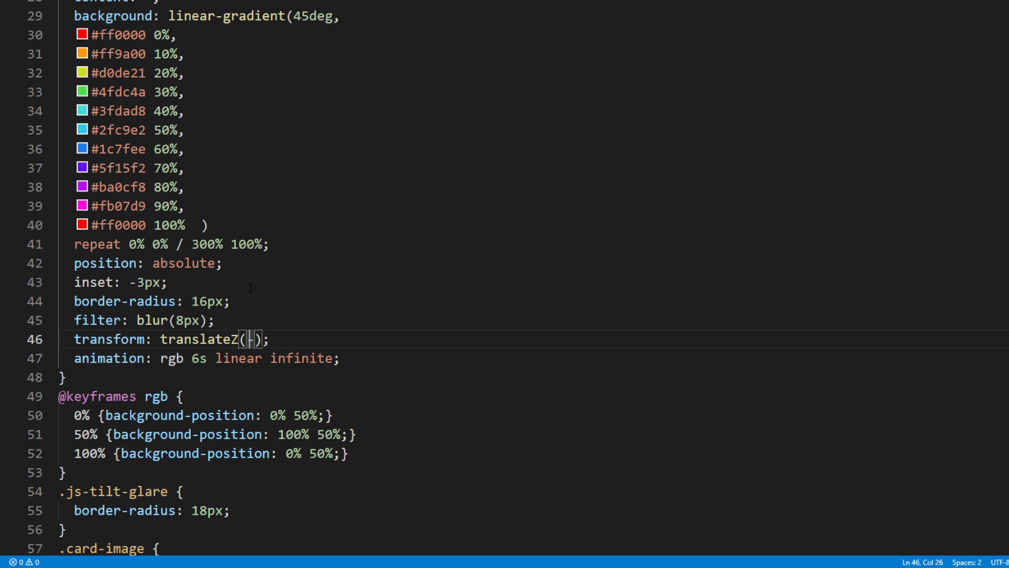
pyautogui.write('-1px')
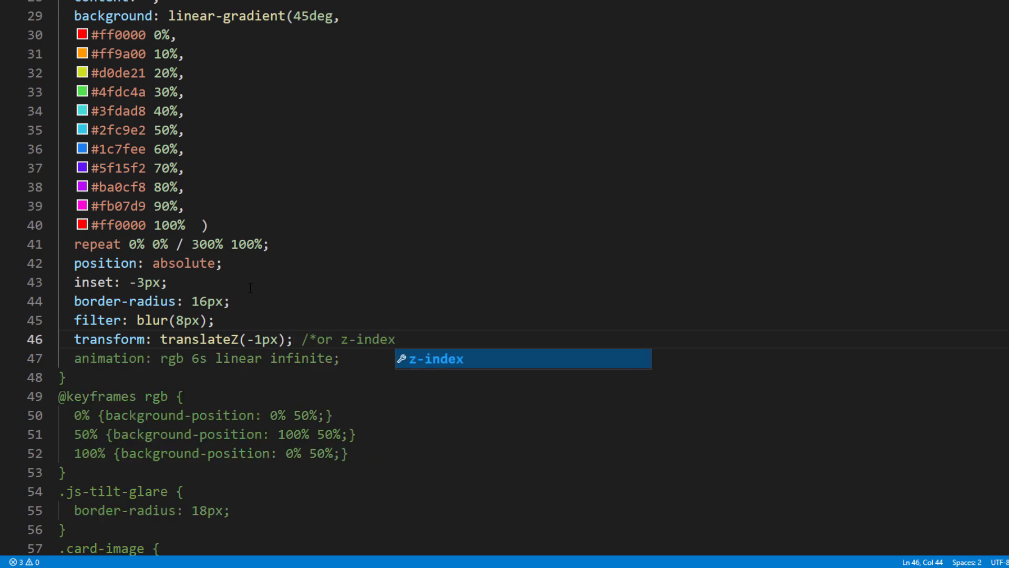
pyautogui.write('*/')
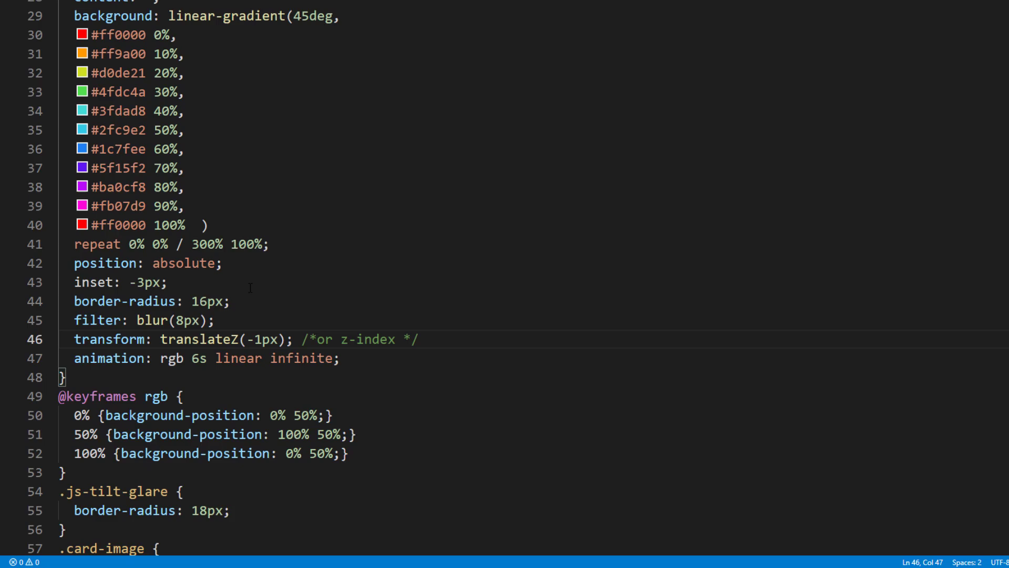